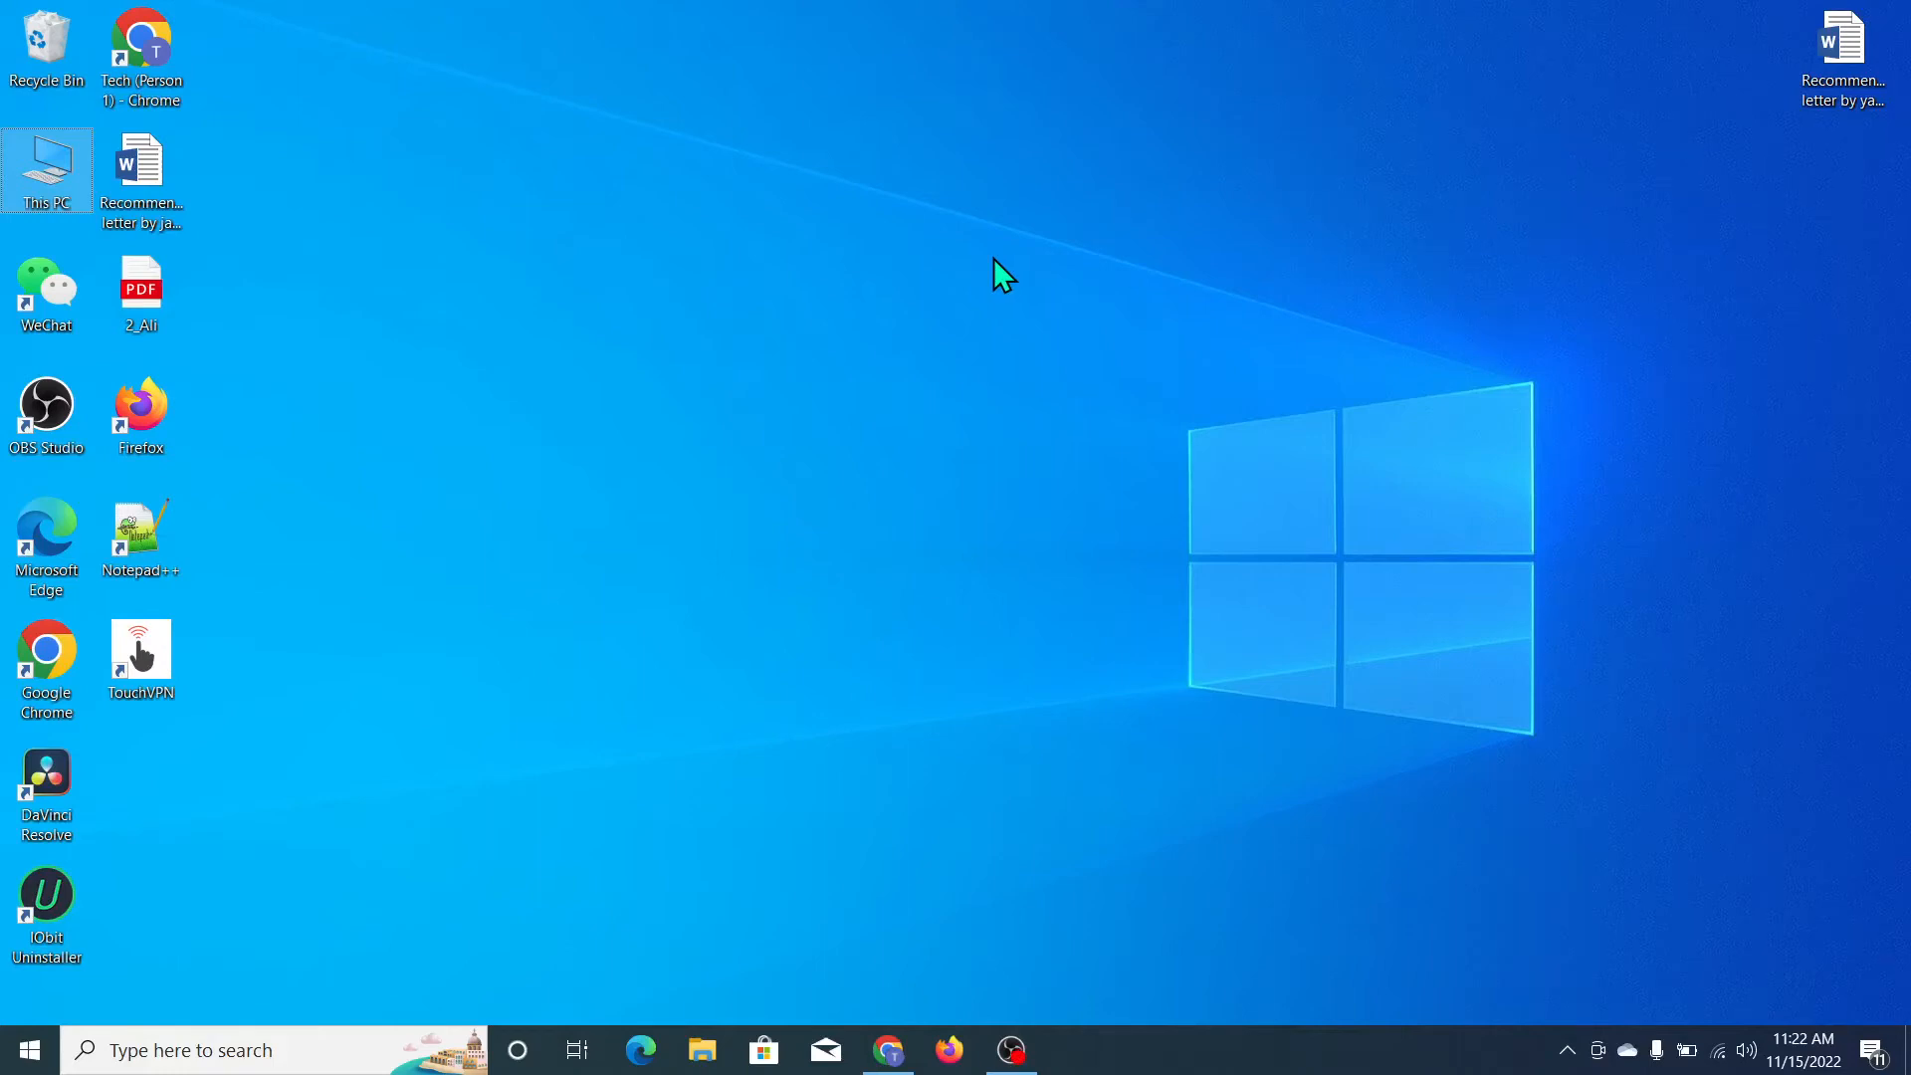
{"action": "mouse_move", "coordinate": [930, 235]}
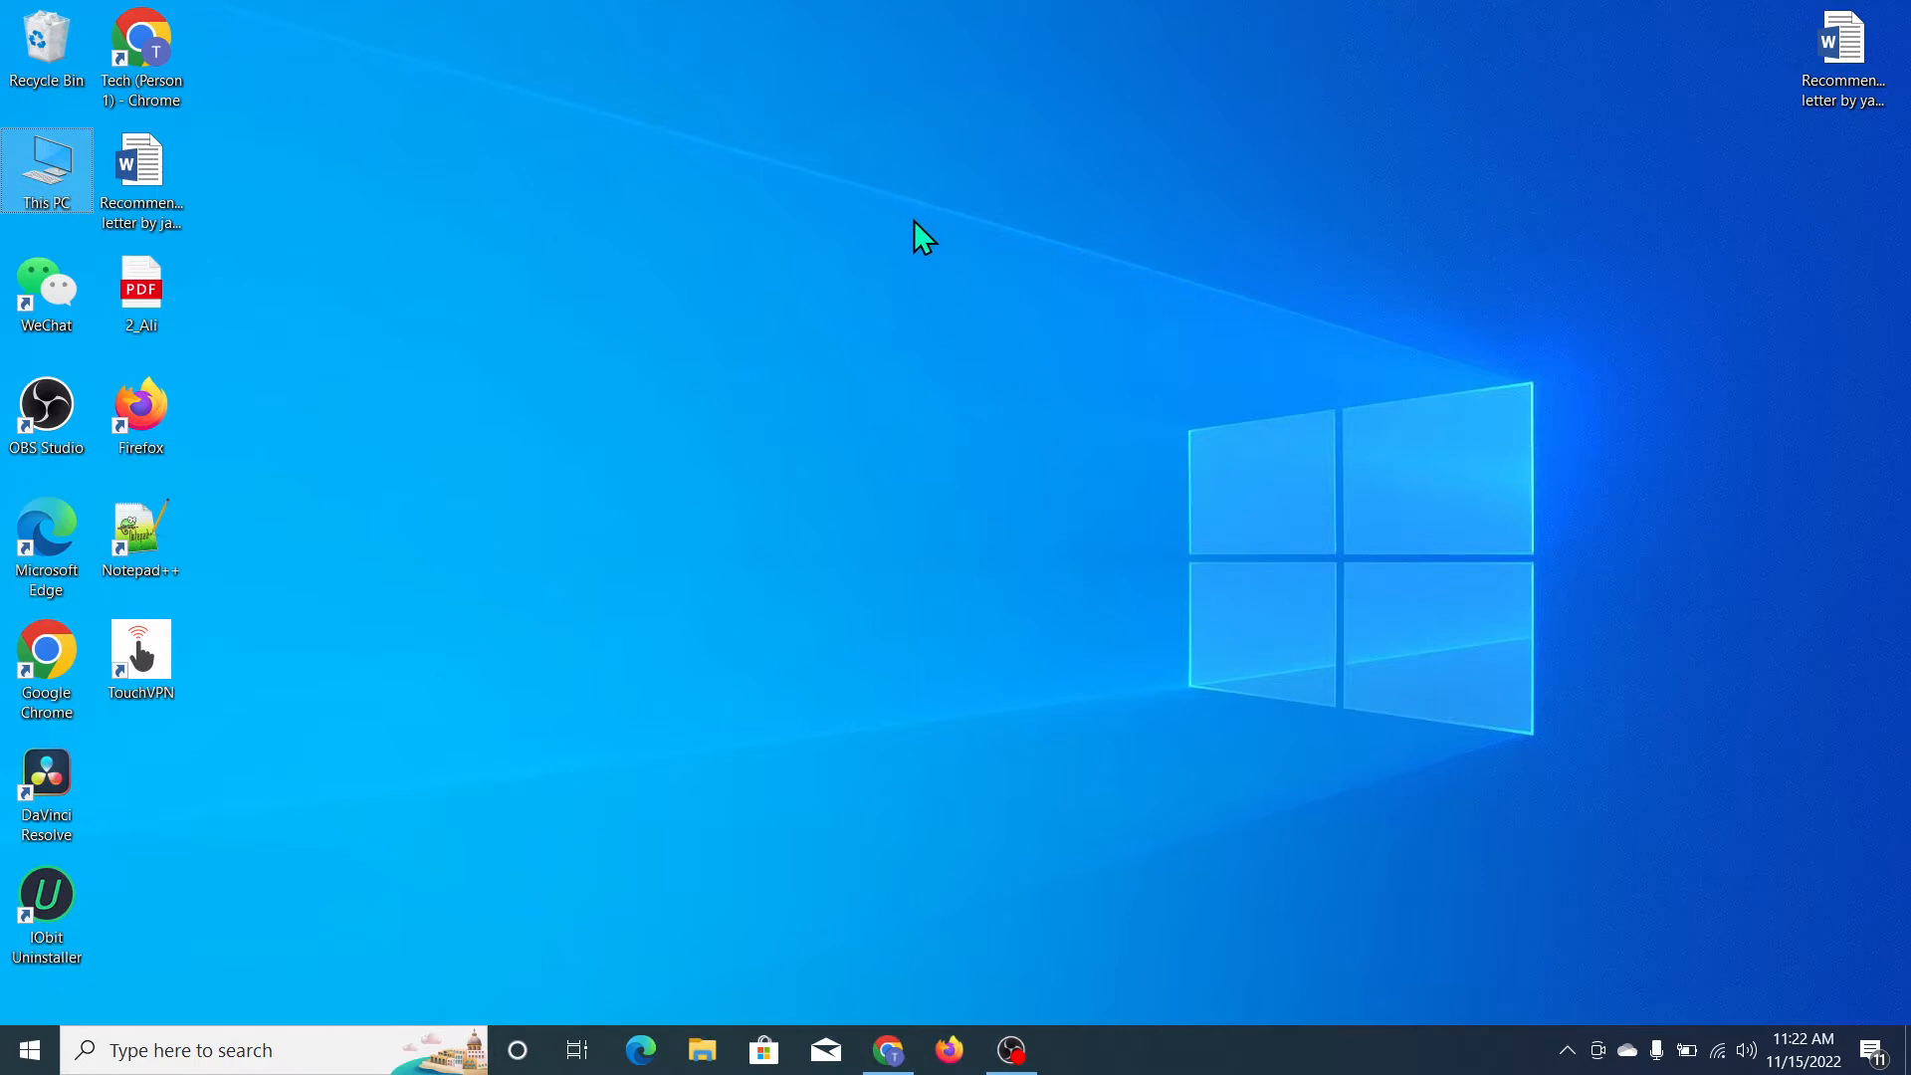
{"action": "mouse_move", "coordinate": [864, 918]}
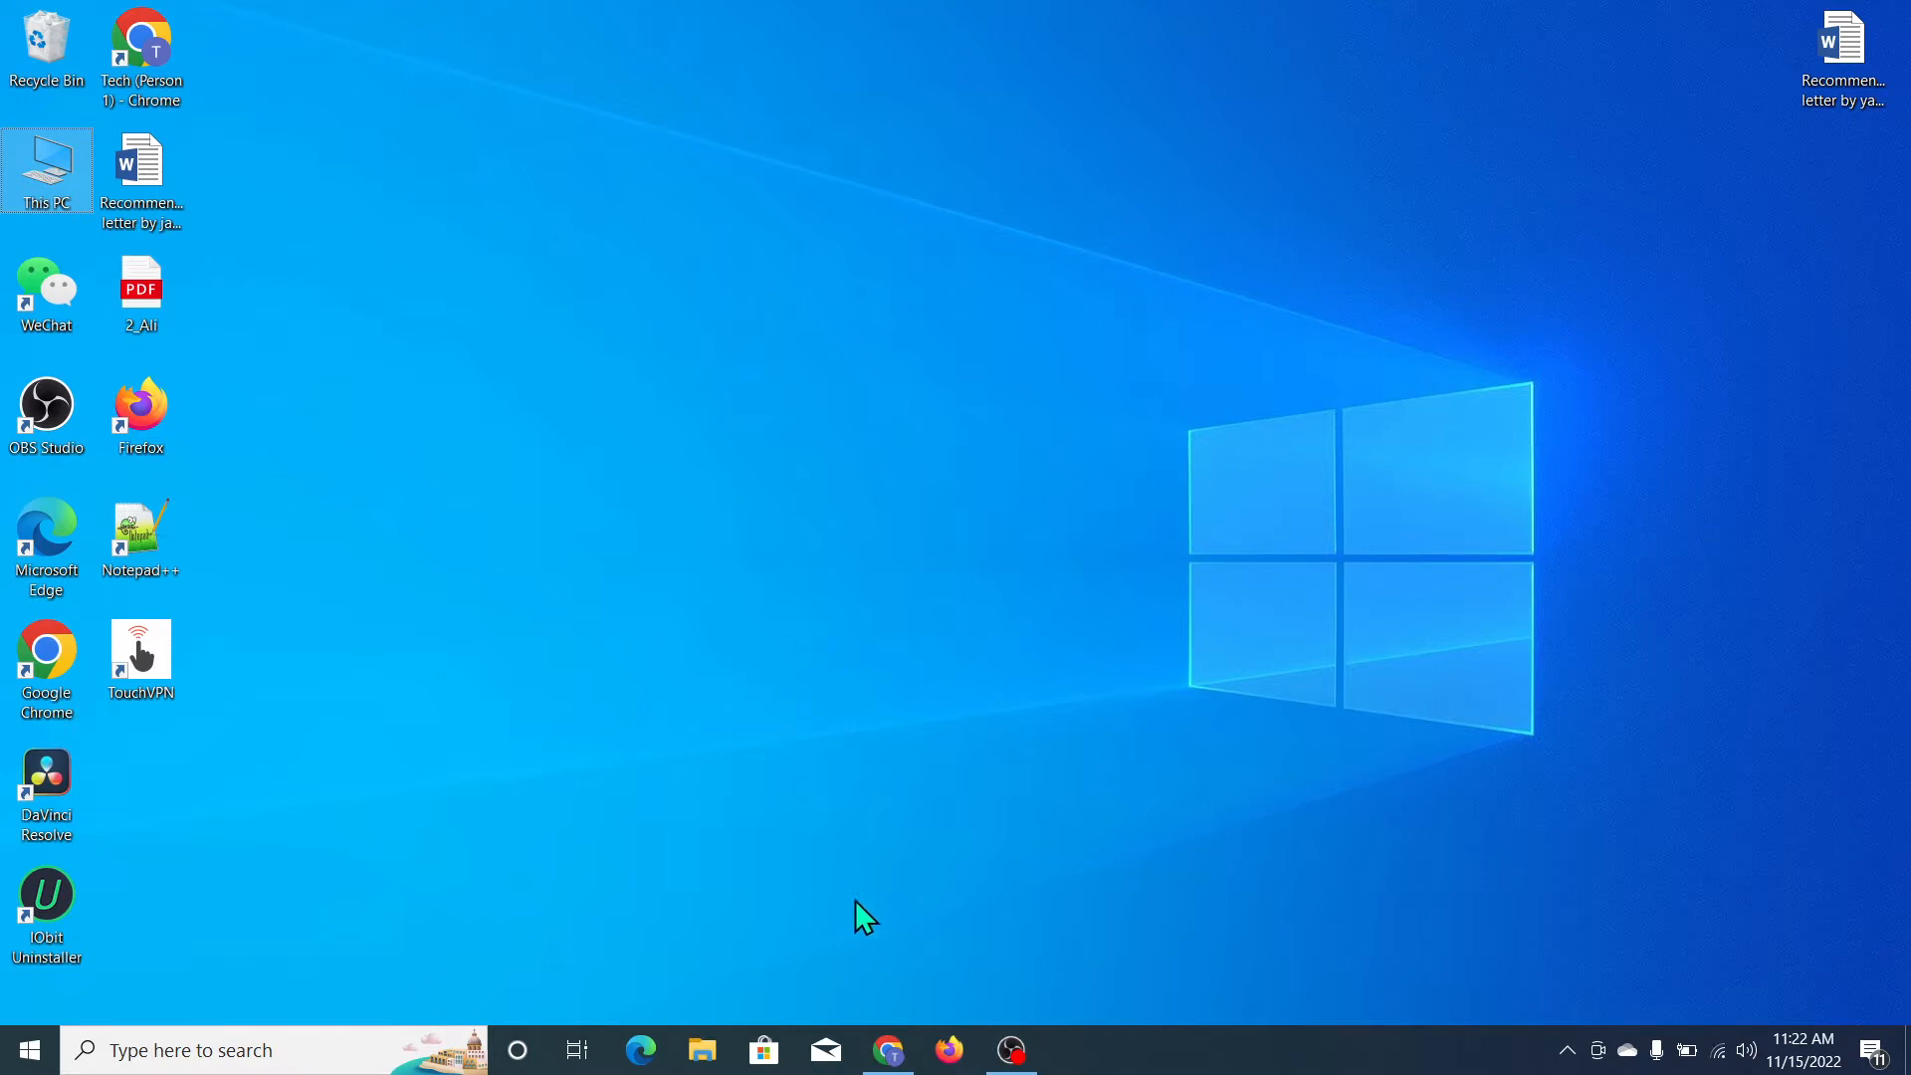
- Search Google for 'youtube' in Chrome and open the YouTube home page from the results
{"action": "left_click", "coordinate": [889, 1049]}
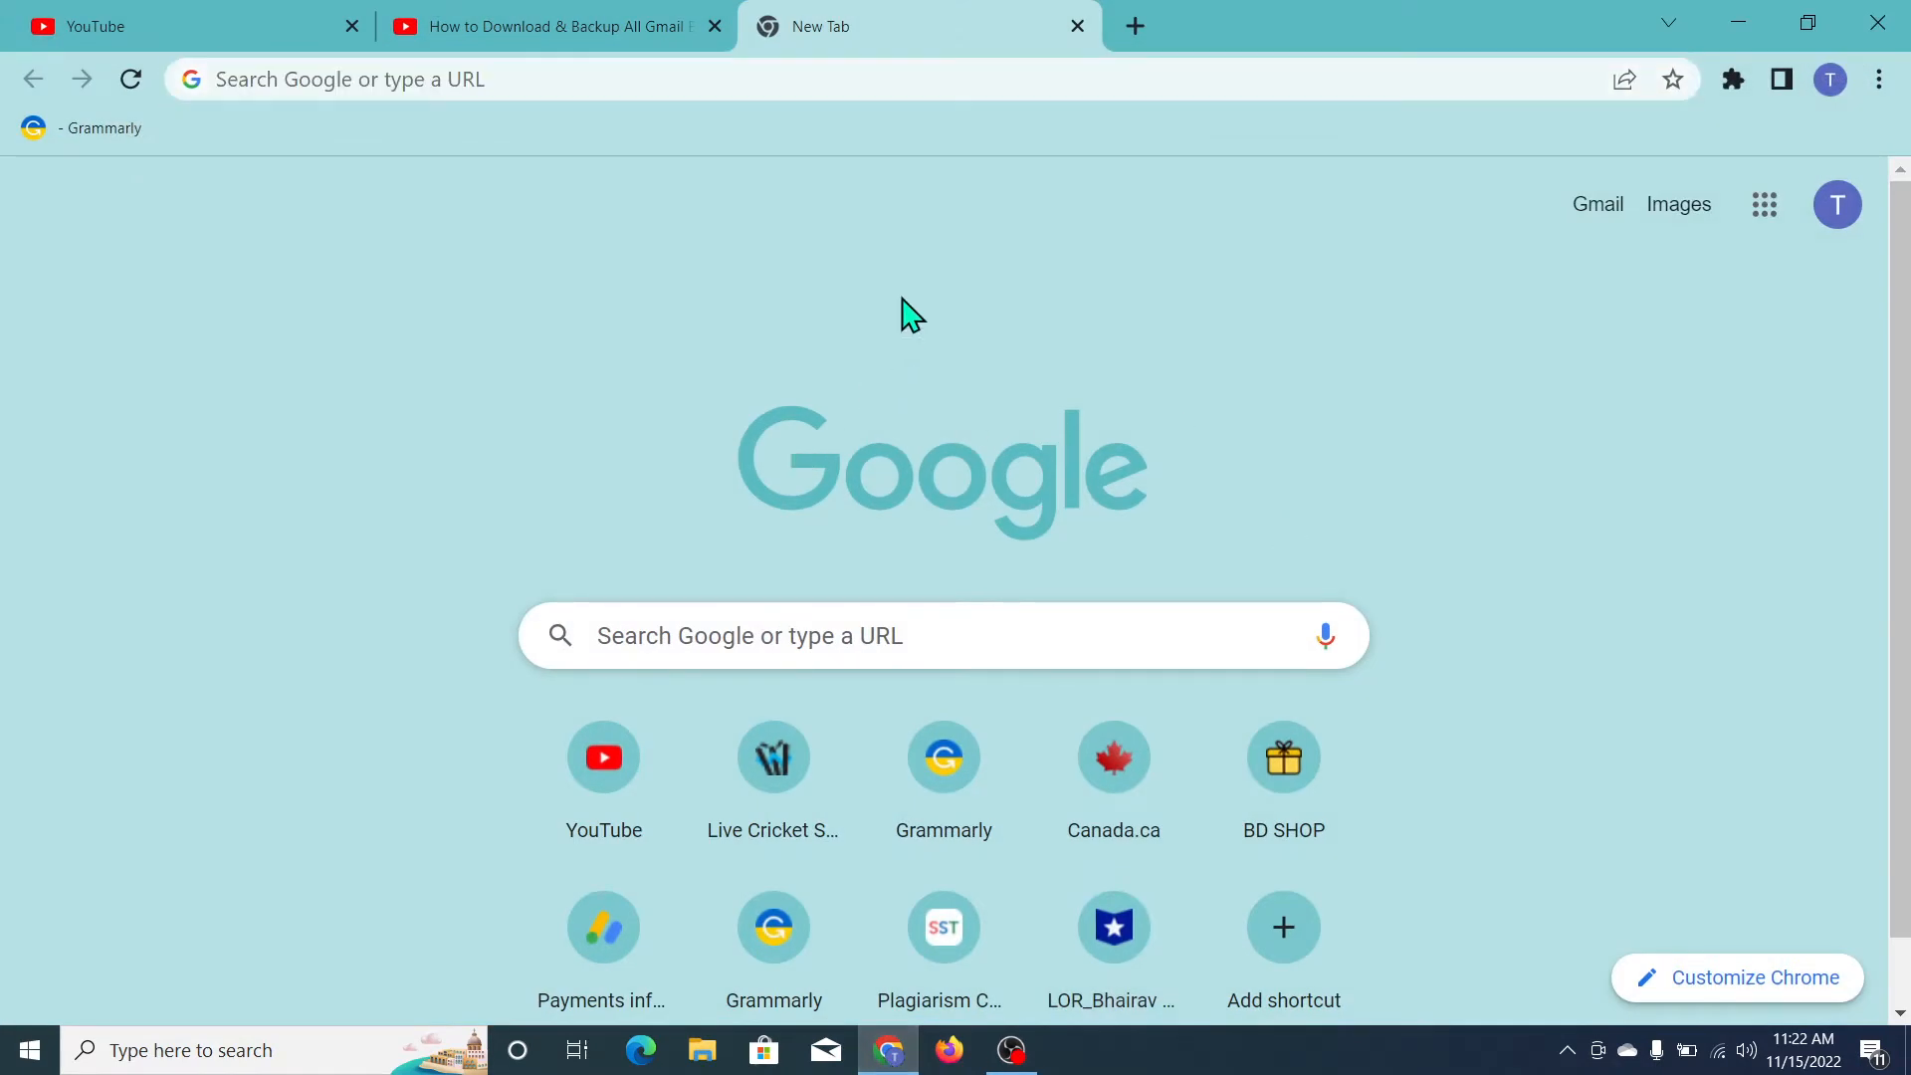
{"action": "mouse_move", "coordinate": [769, 93]}
{"action": "type", "text": "youtube"}
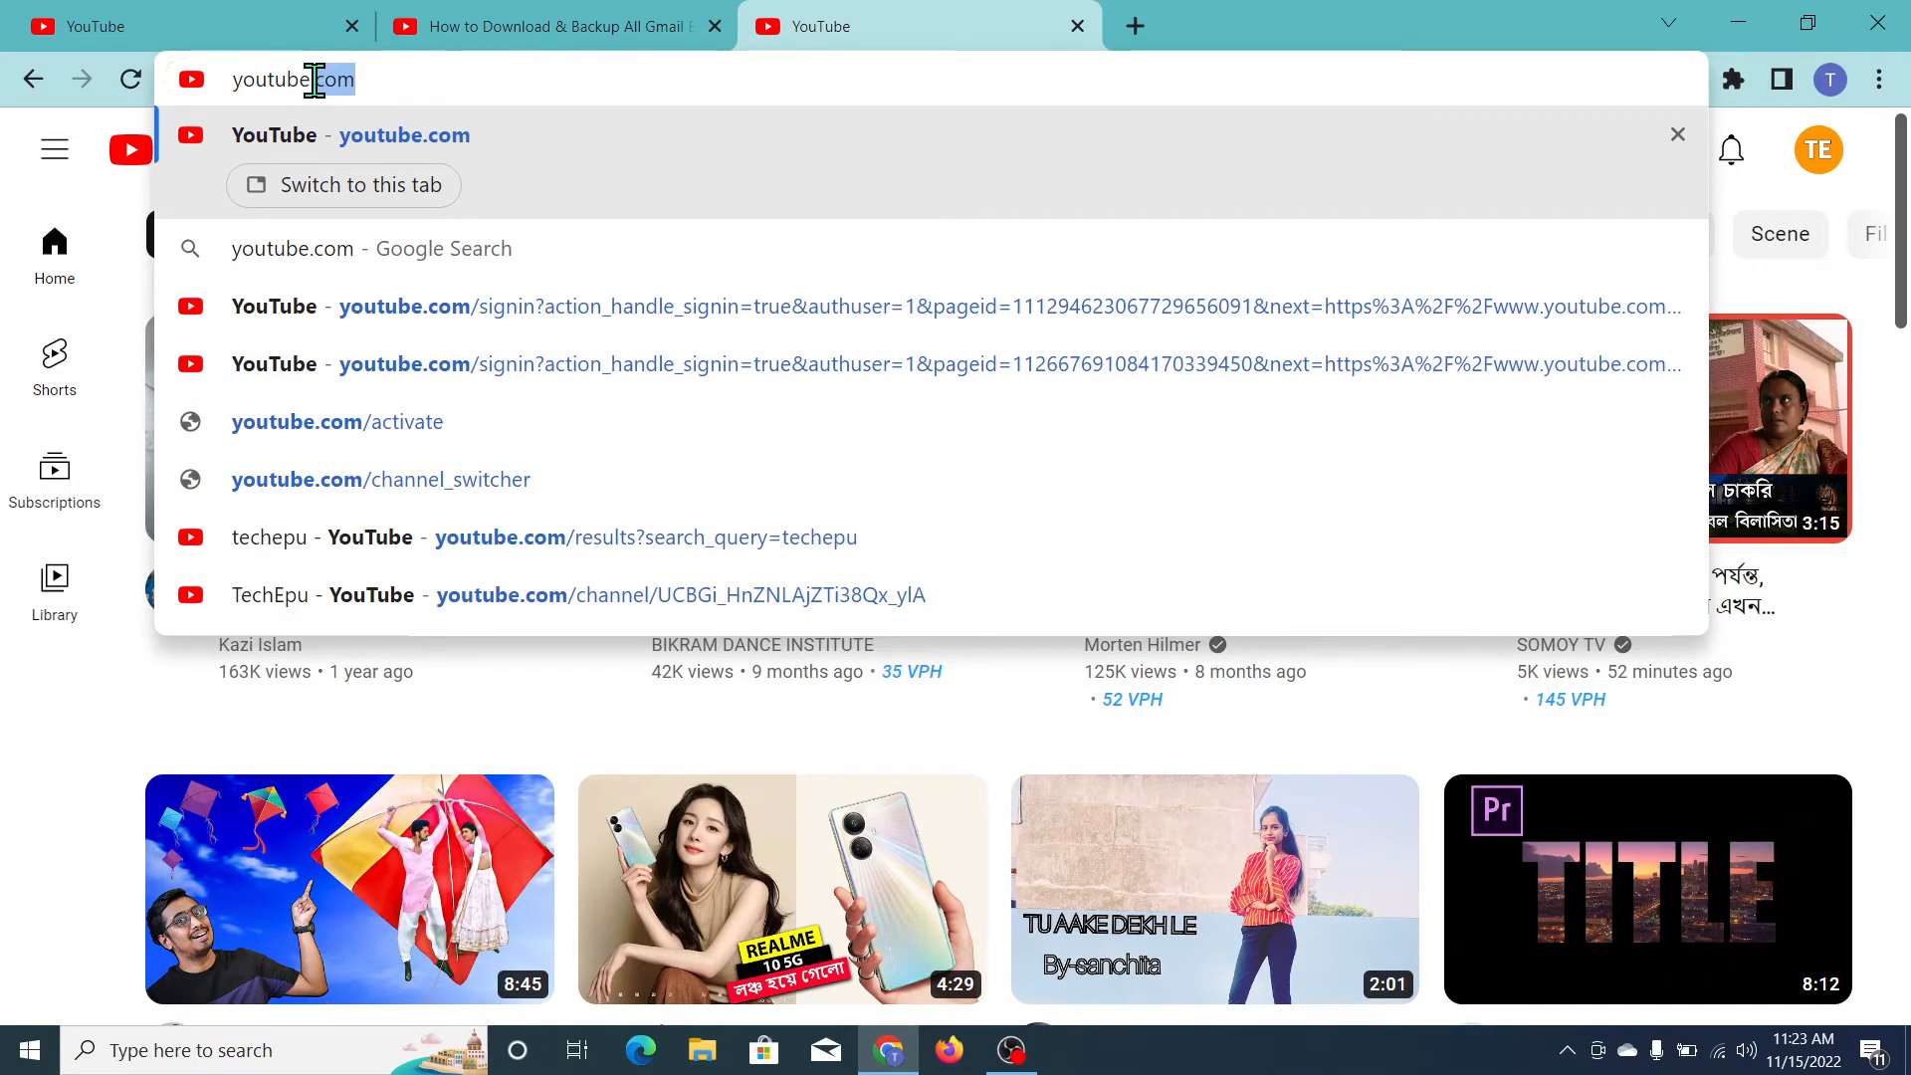
{"action": "key", "text": "Backspace"}
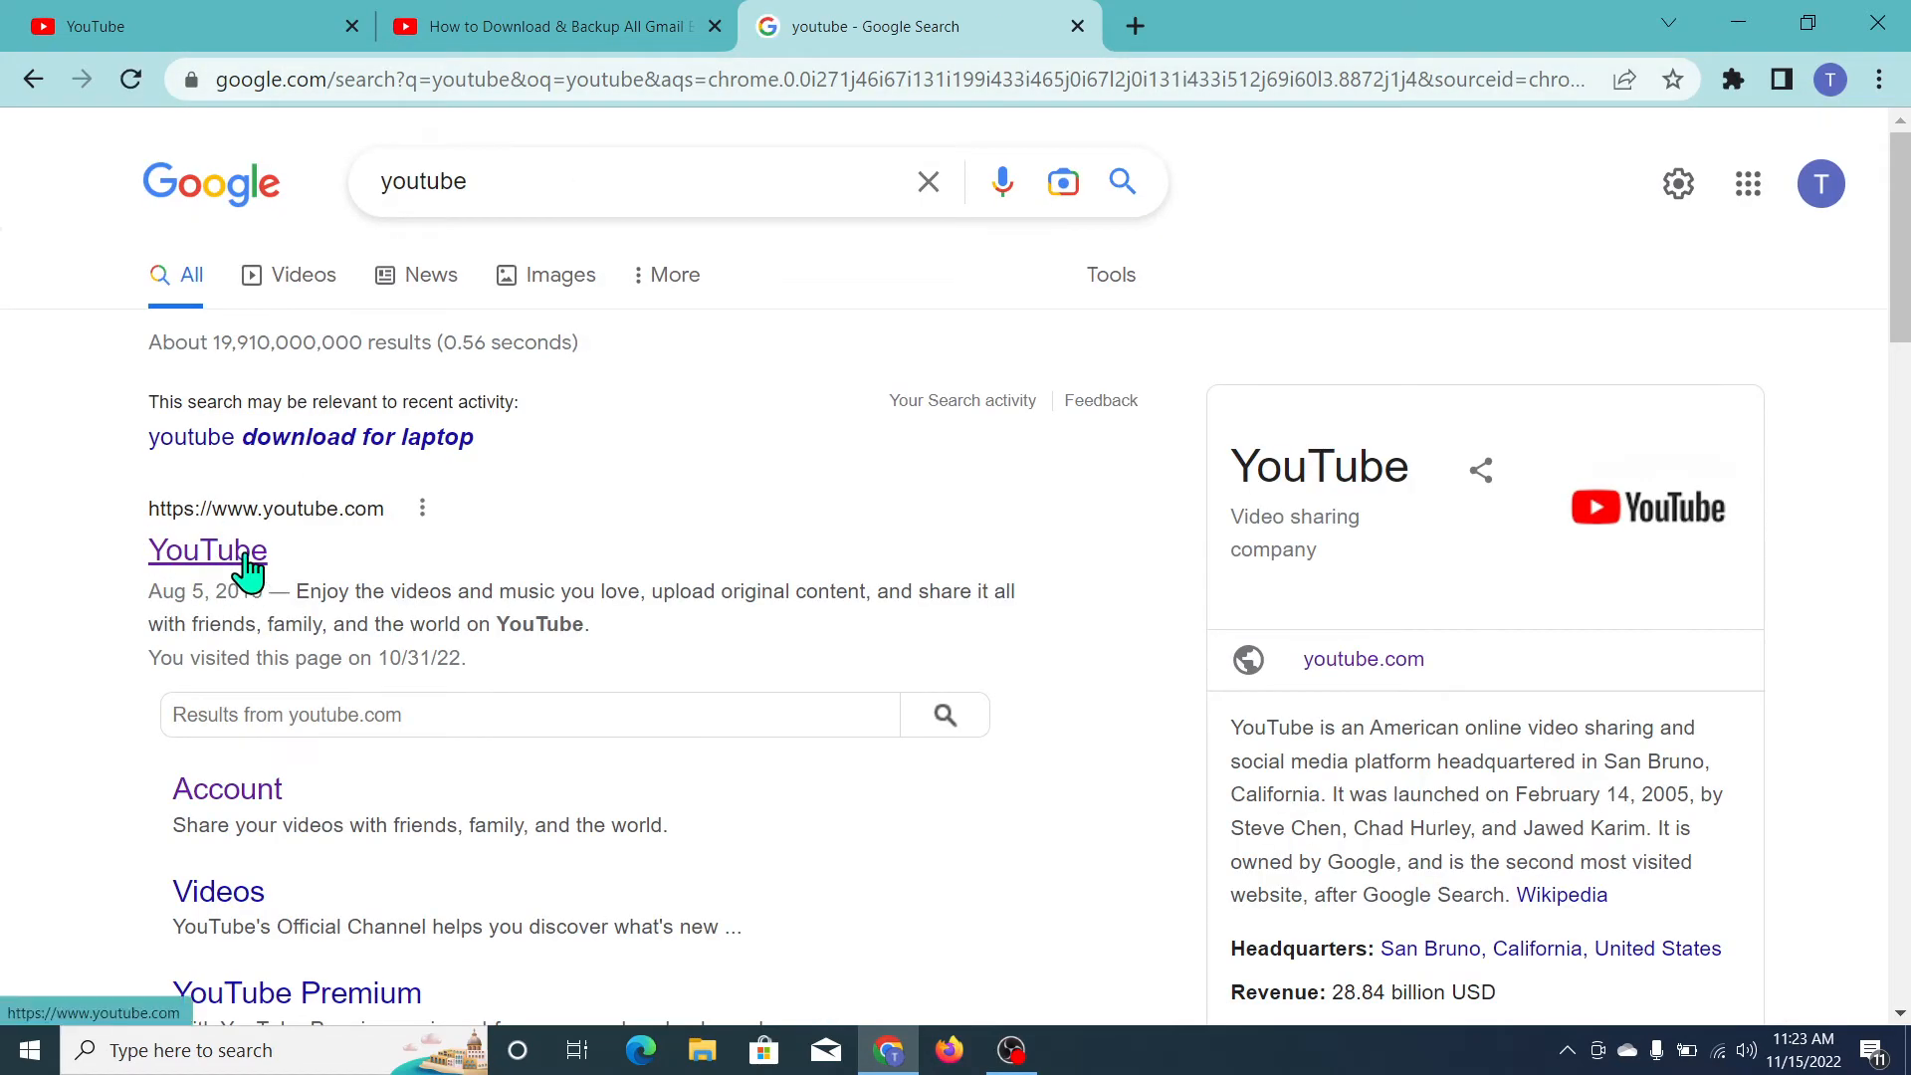
{"action": "left_click", "coordinate": [207, 550]}
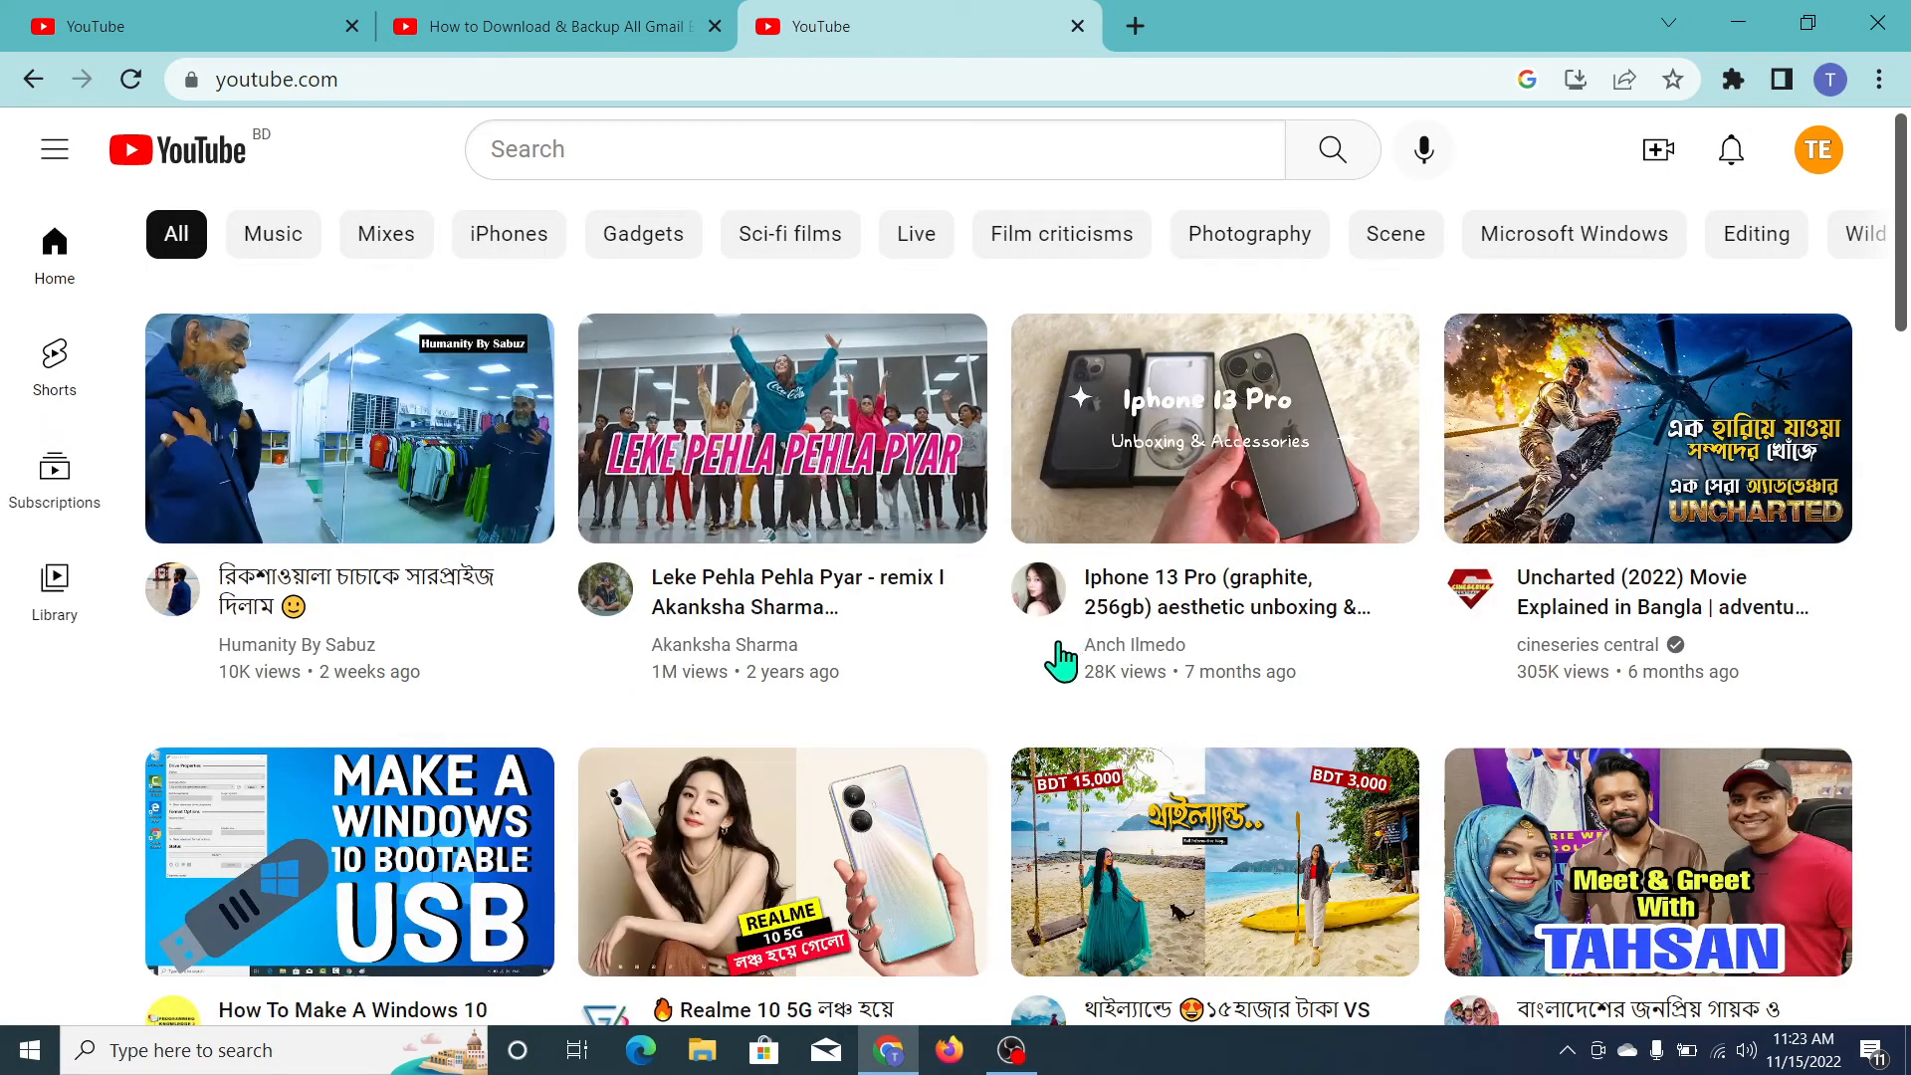
{"action": "mouse_move", "coordinate": [1879, 80]}
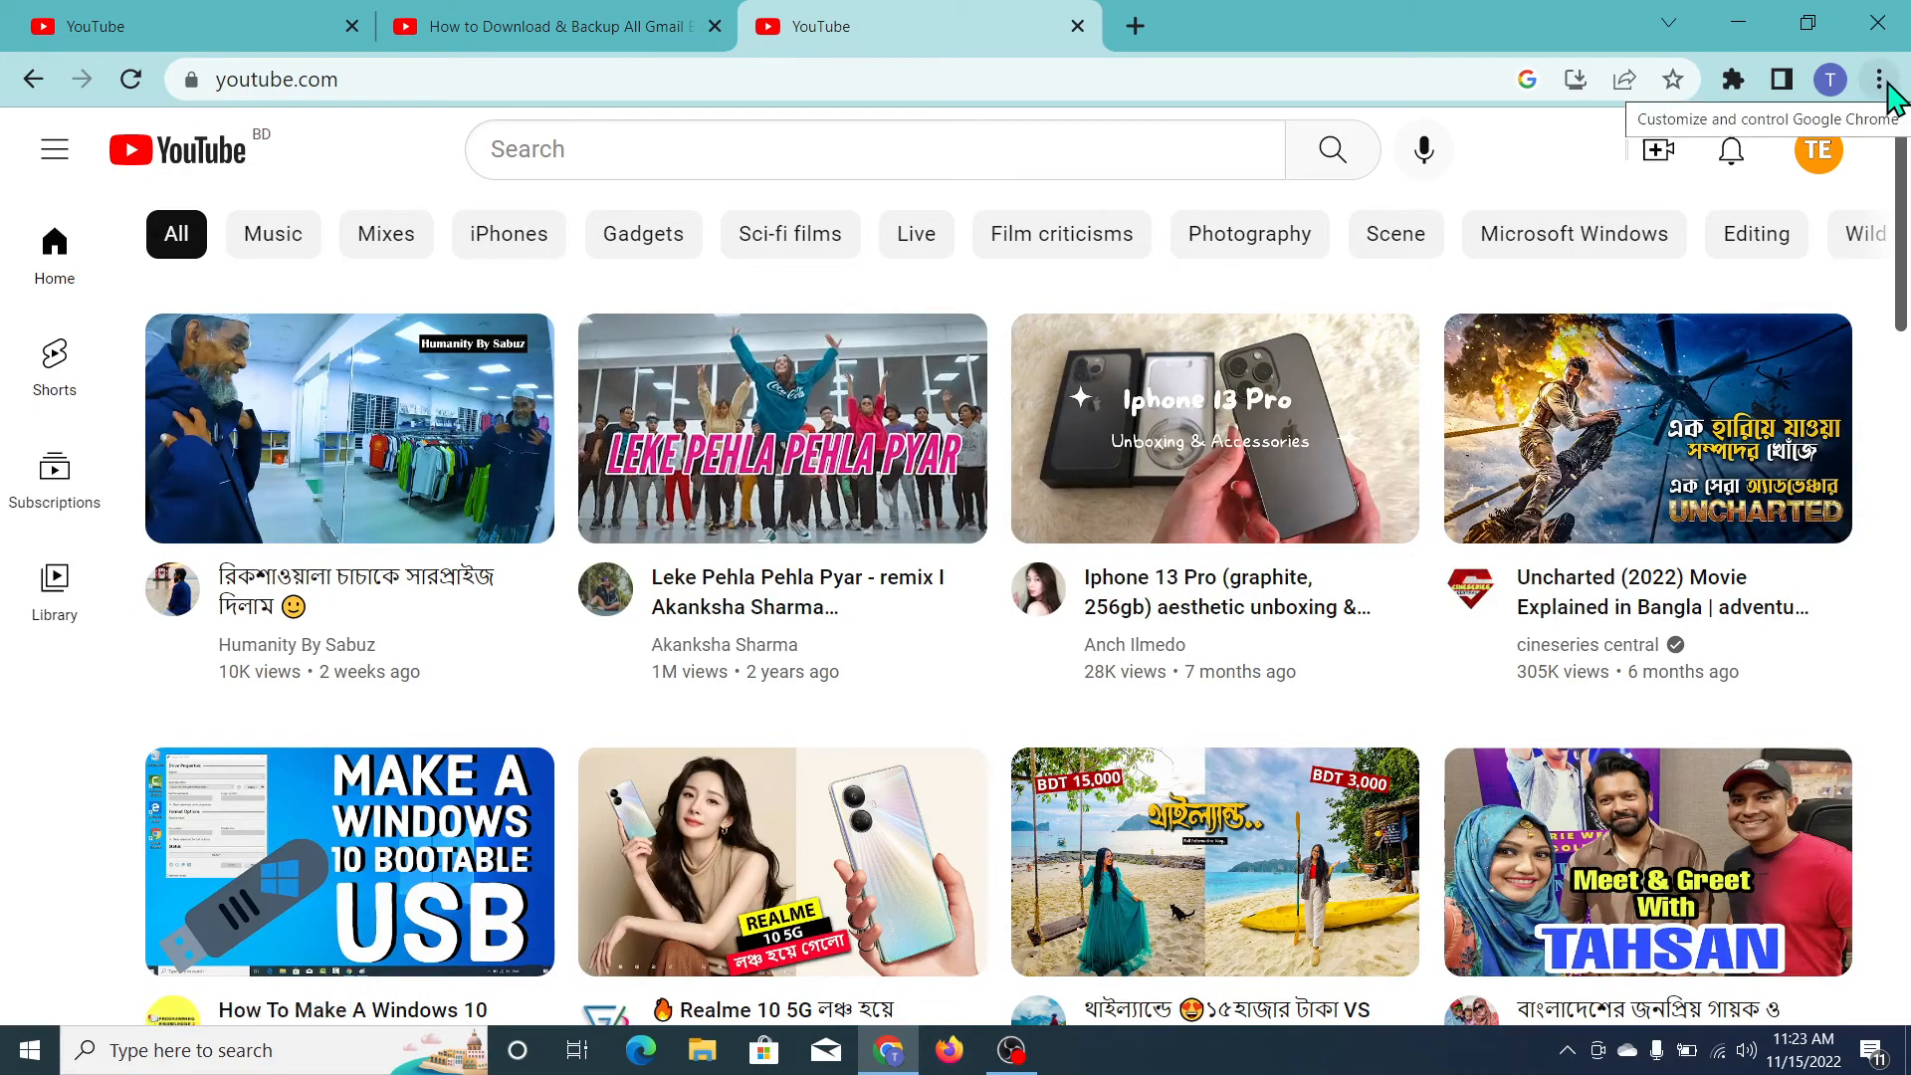
- Create a YouTube desktop shortcut through More tools > Create shortcut in Chrome's menu
{"action": "left_click", "coordinate": [1880, 80]}
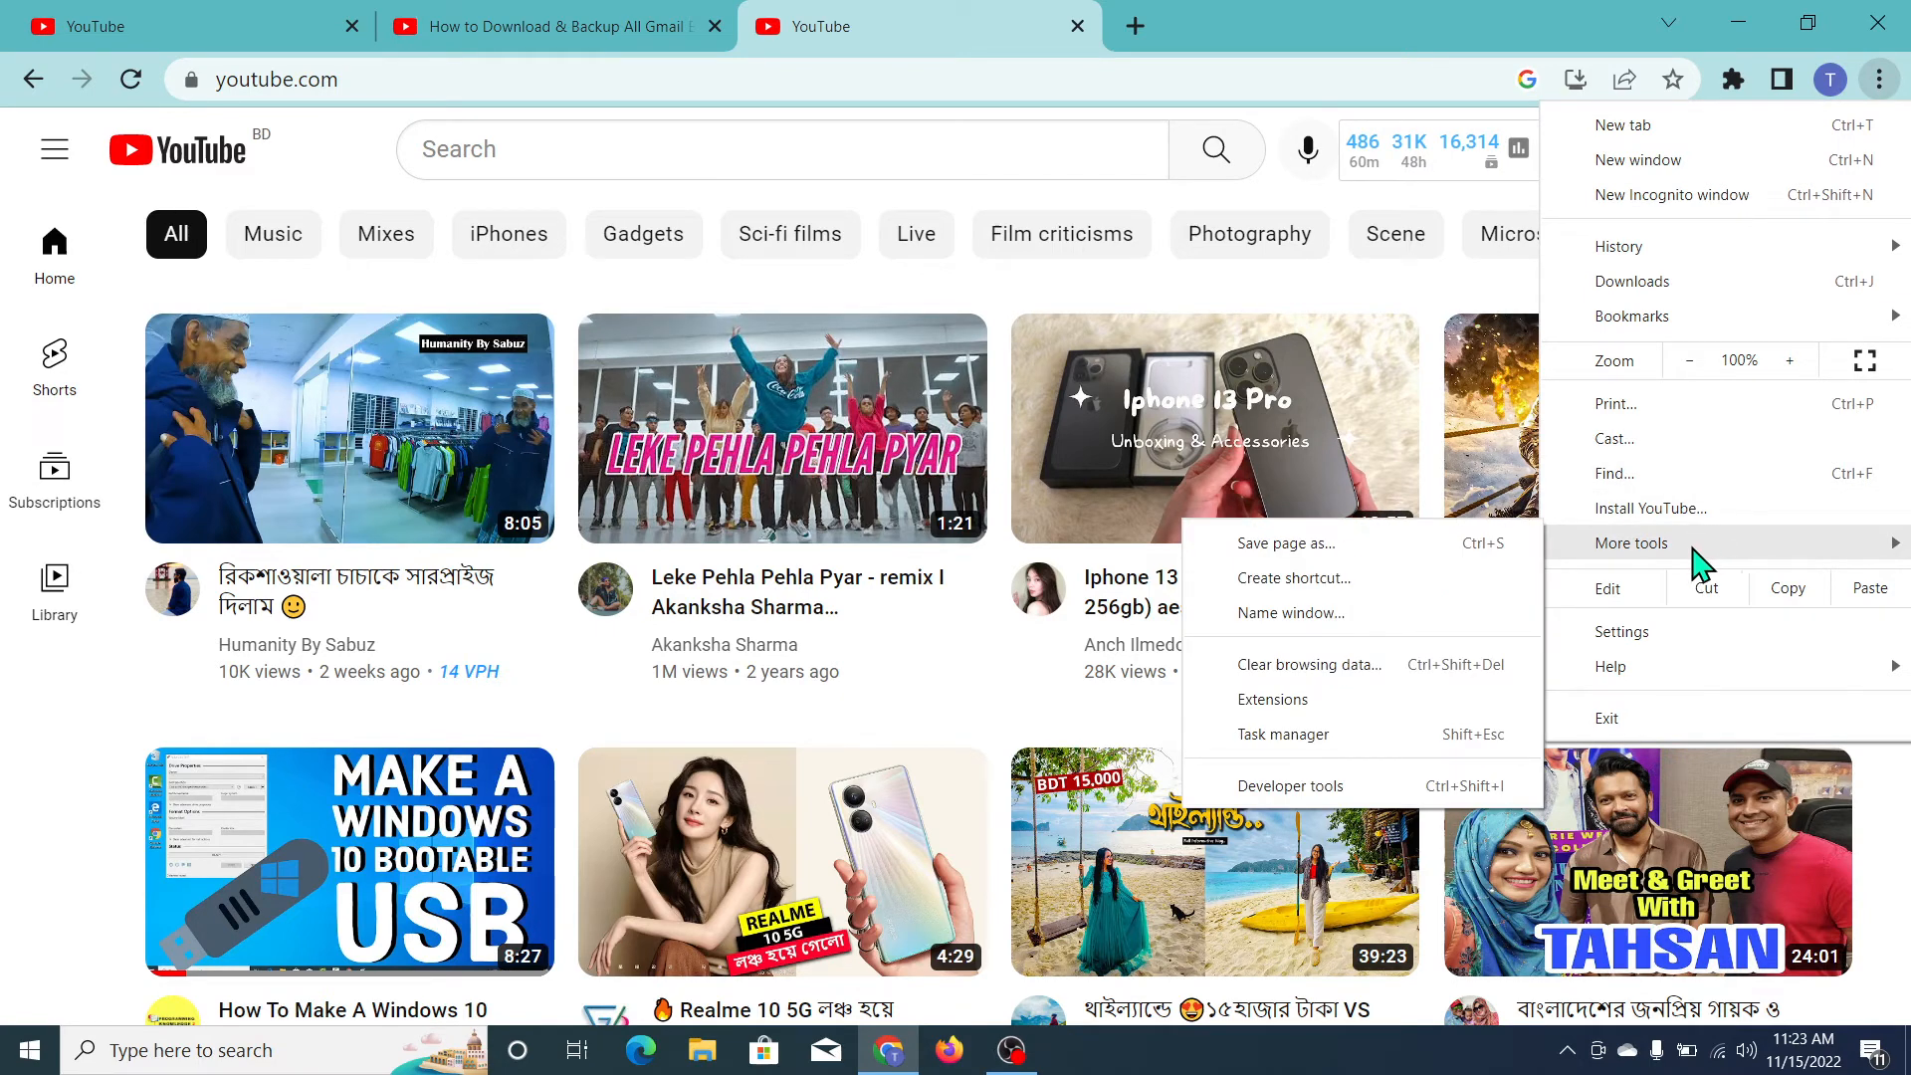
{"action": "mouse_move", "coordinate": [1310, 634]}
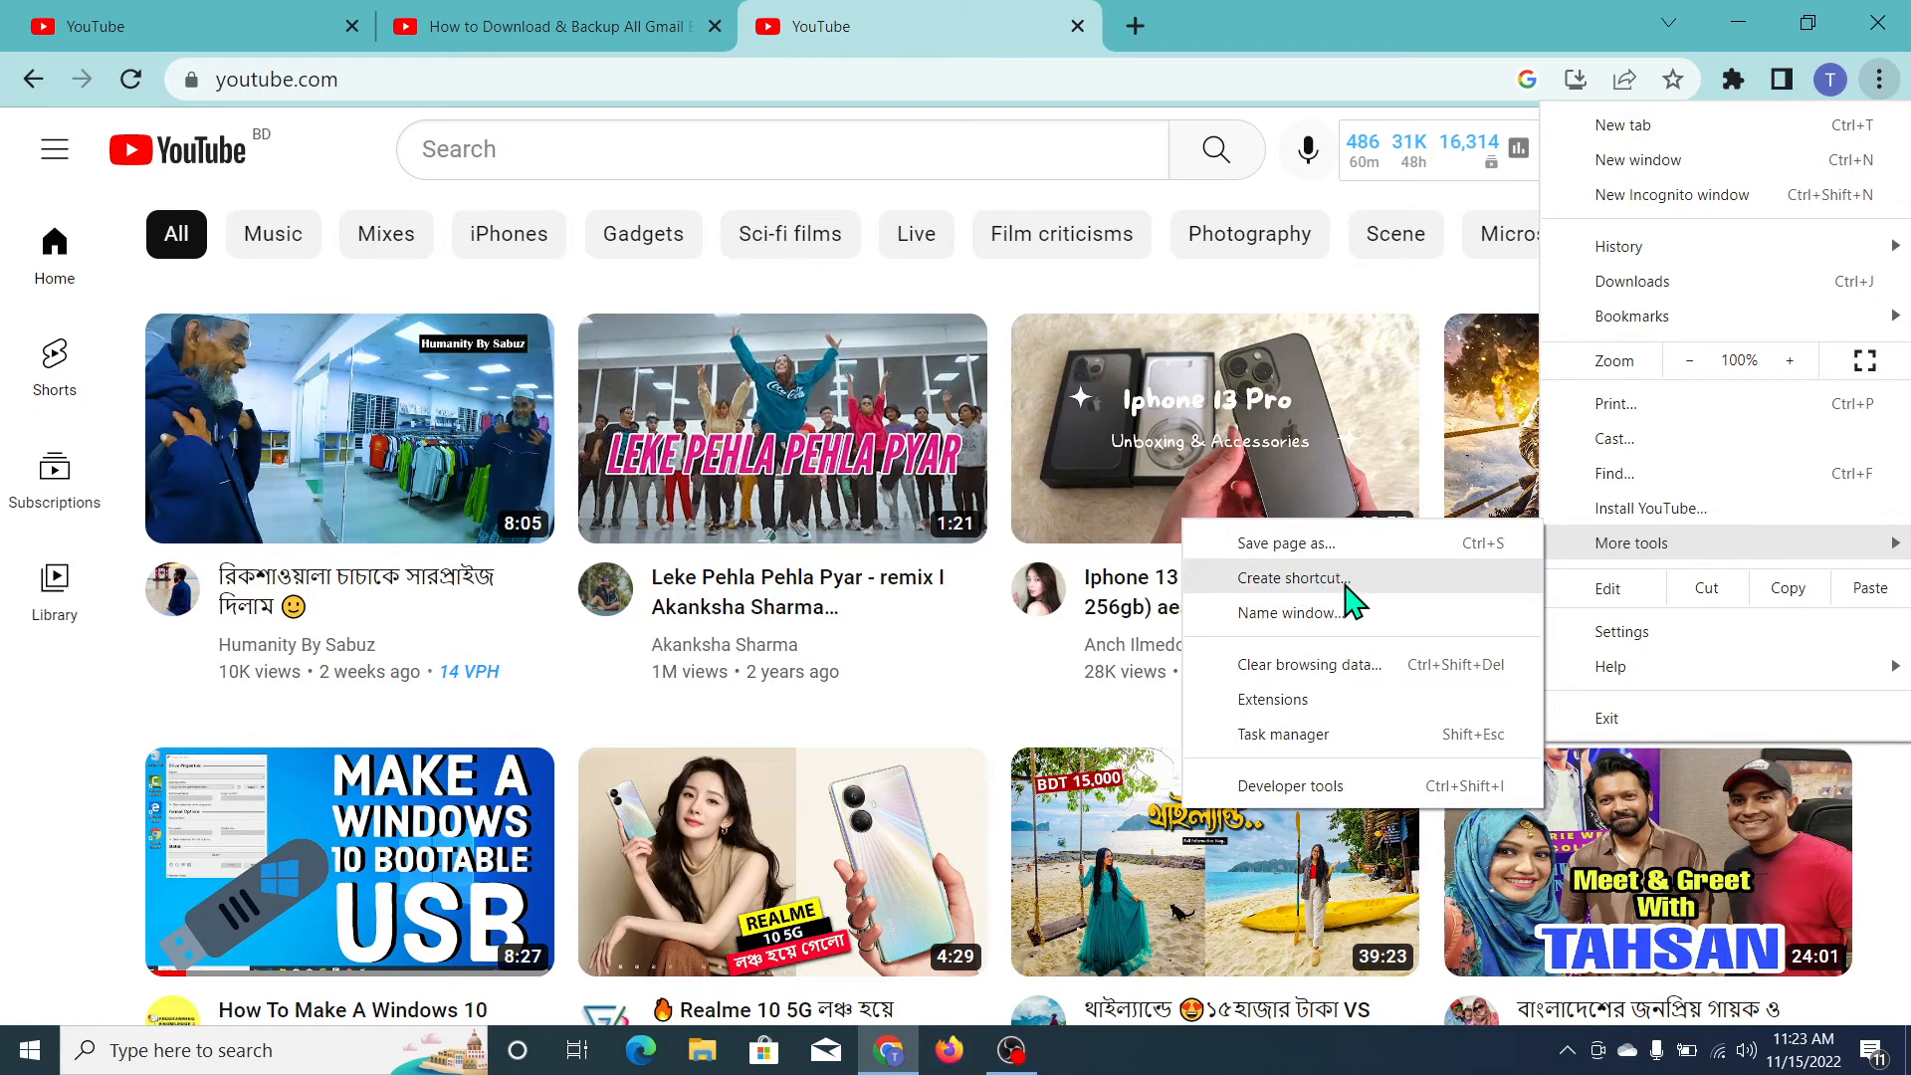
{"action": "left_click", "coordinate": [1287, 578]}
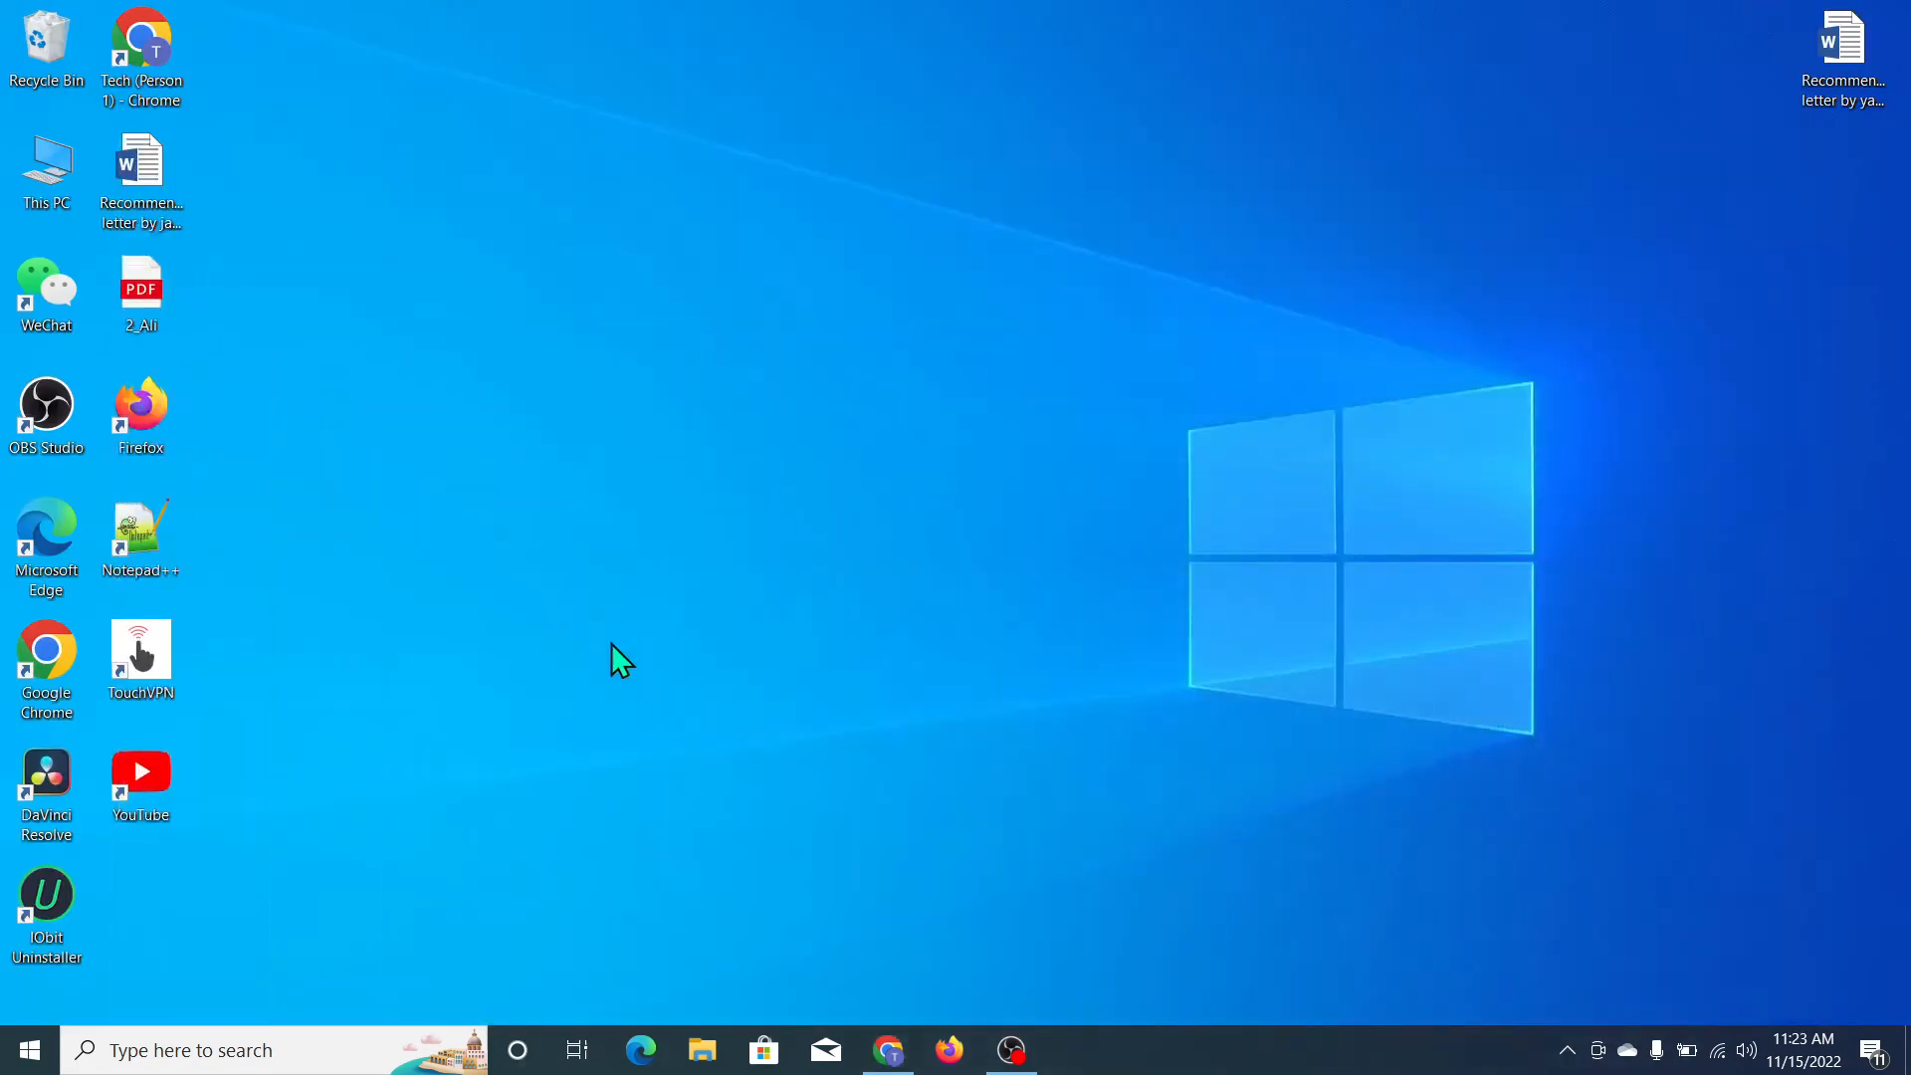
{"action": "mouse_move", "coordinate": [560, 280]}
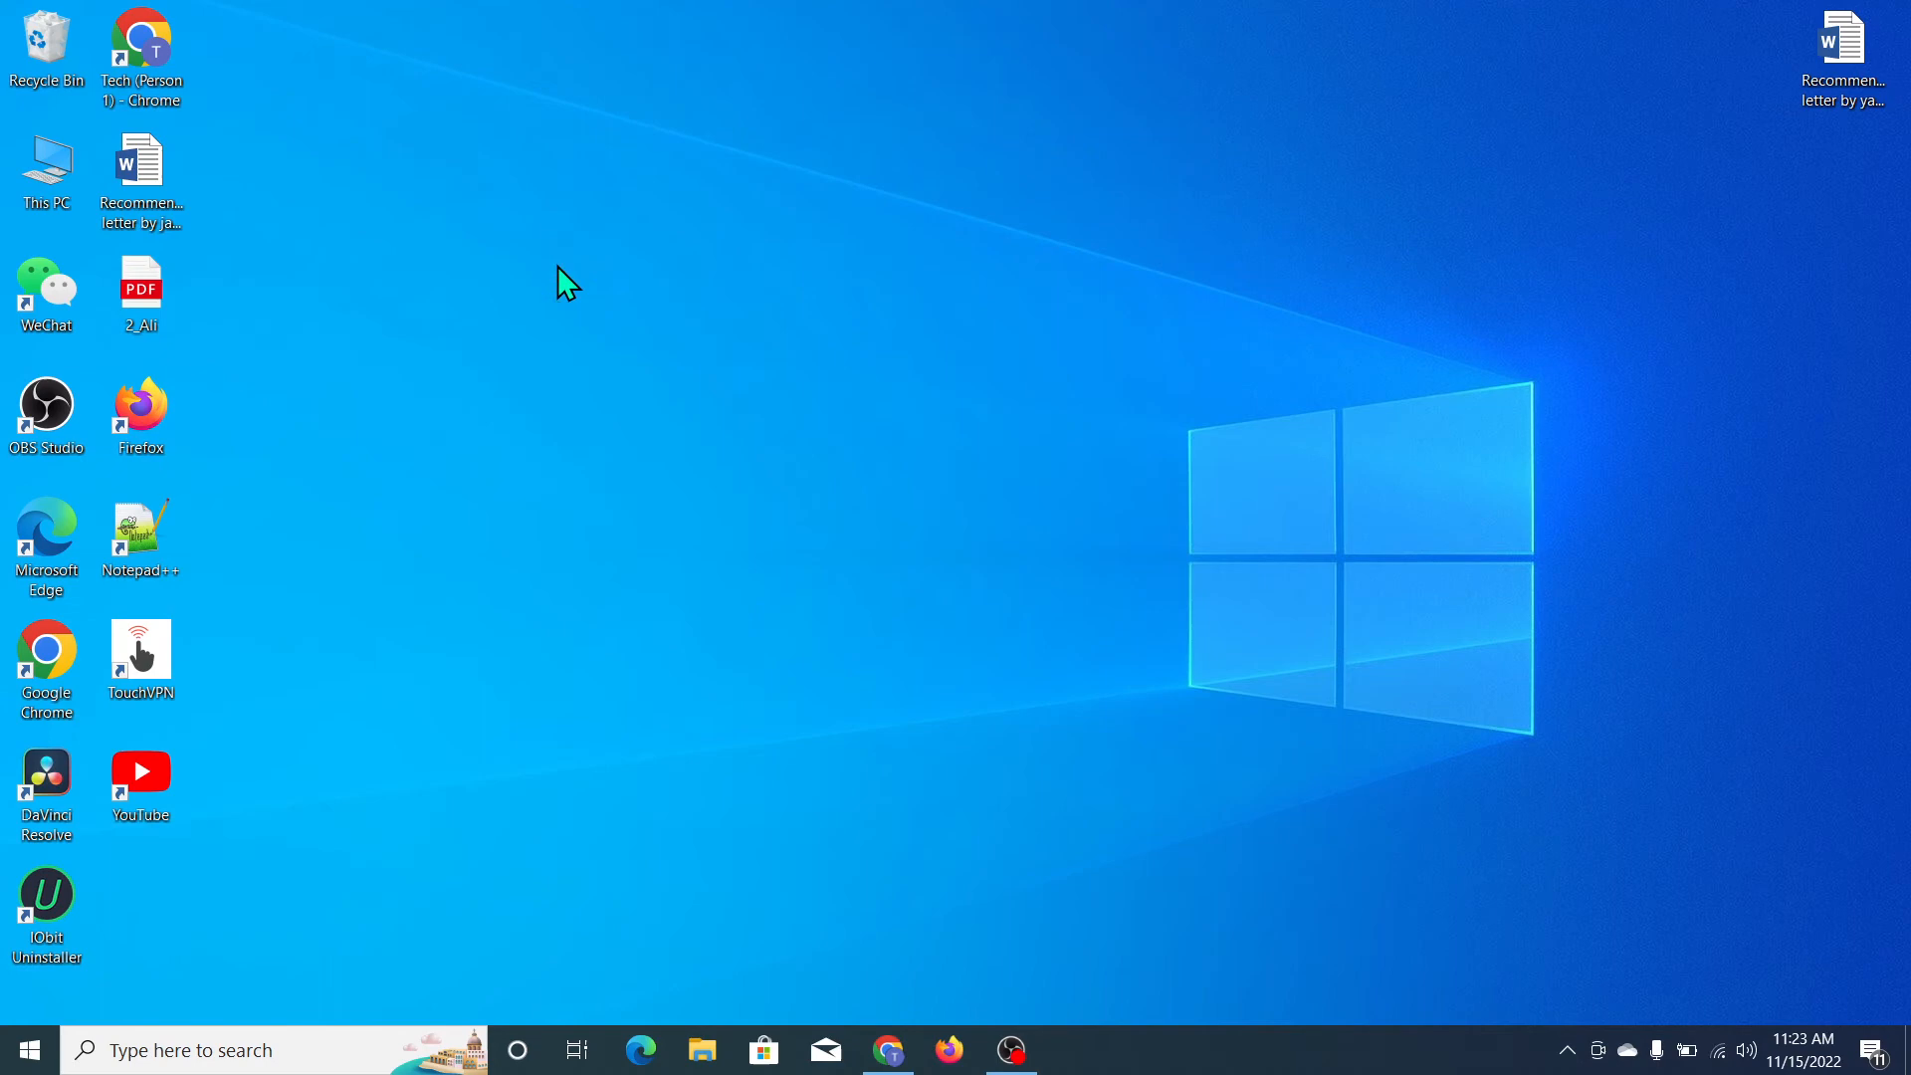
- Drag the YouTube shortcut to open desktop space and double-click it to launch YouTube
{"action": "left_click_drag", "start_coordinate": [141, 781], "coordinate": [518, 283]}
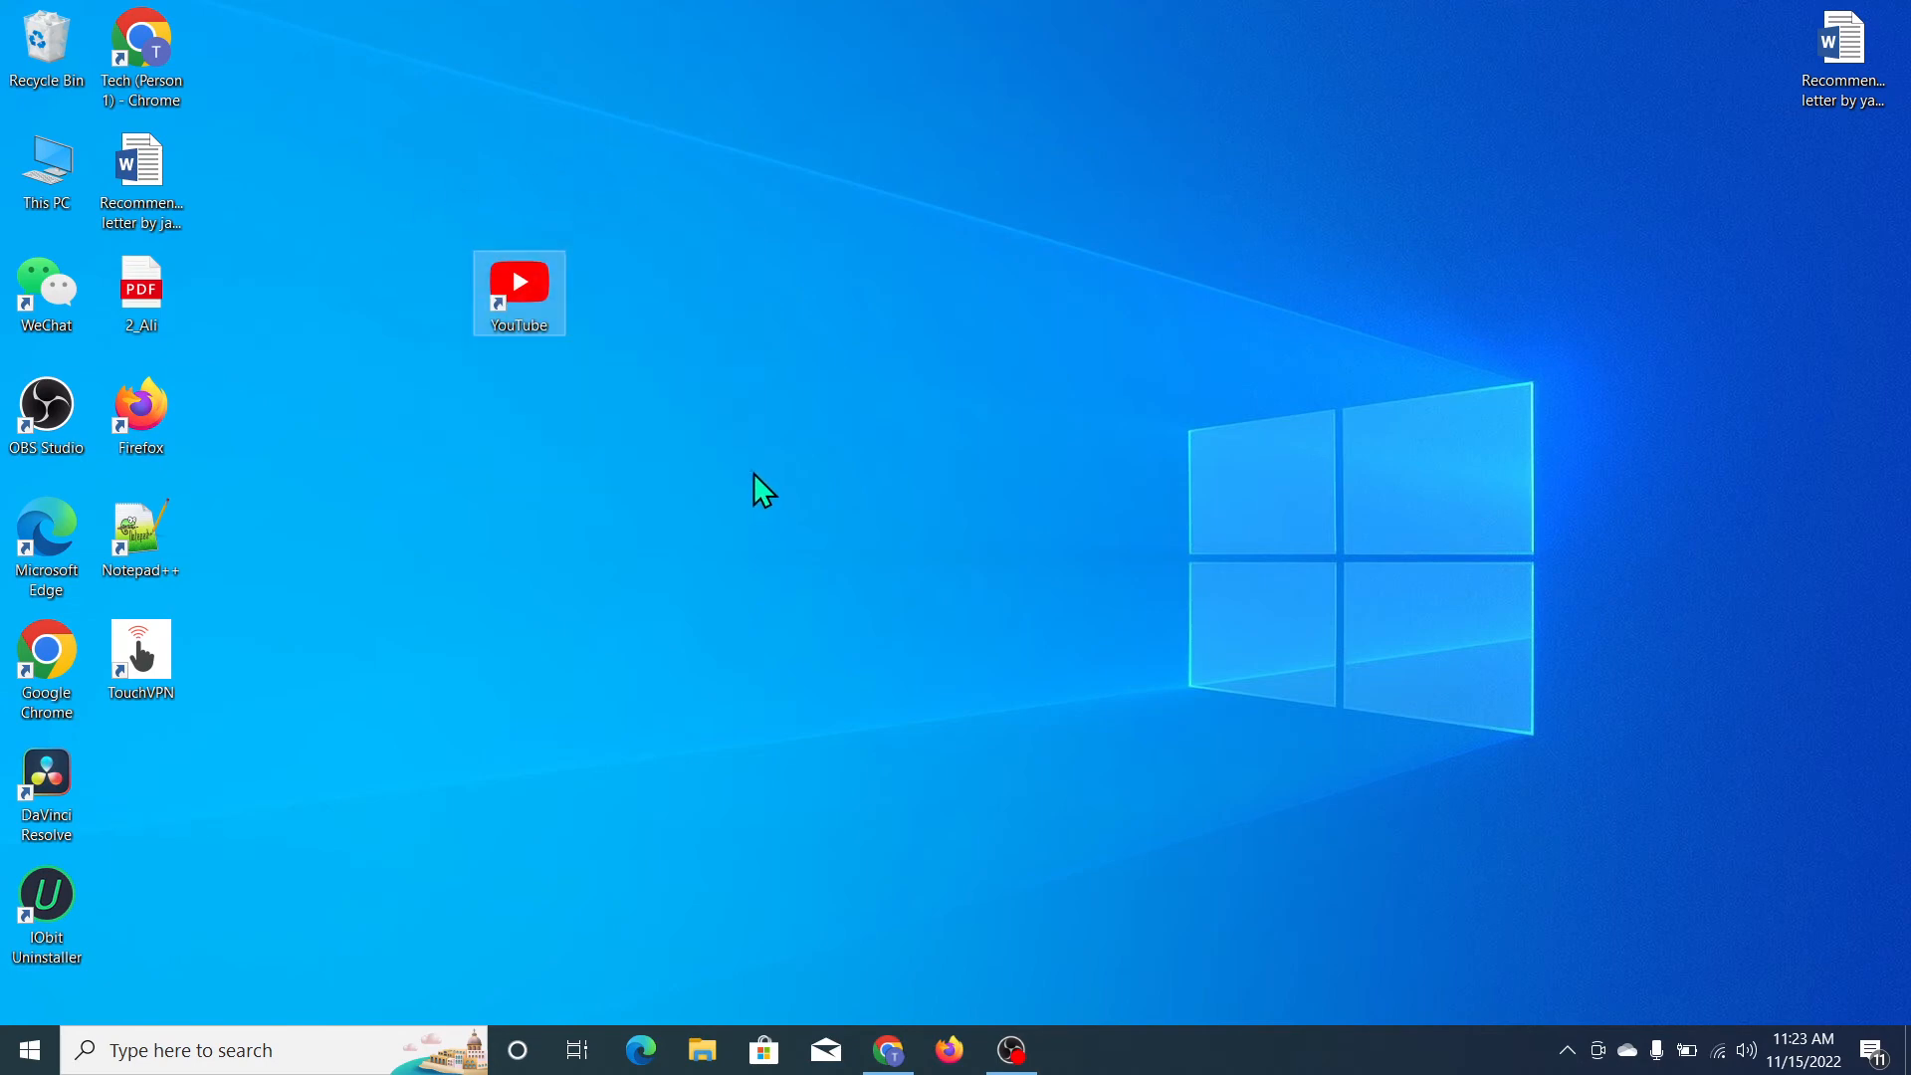
{"action": "mouse_move", "coordinate": [957, 302]}
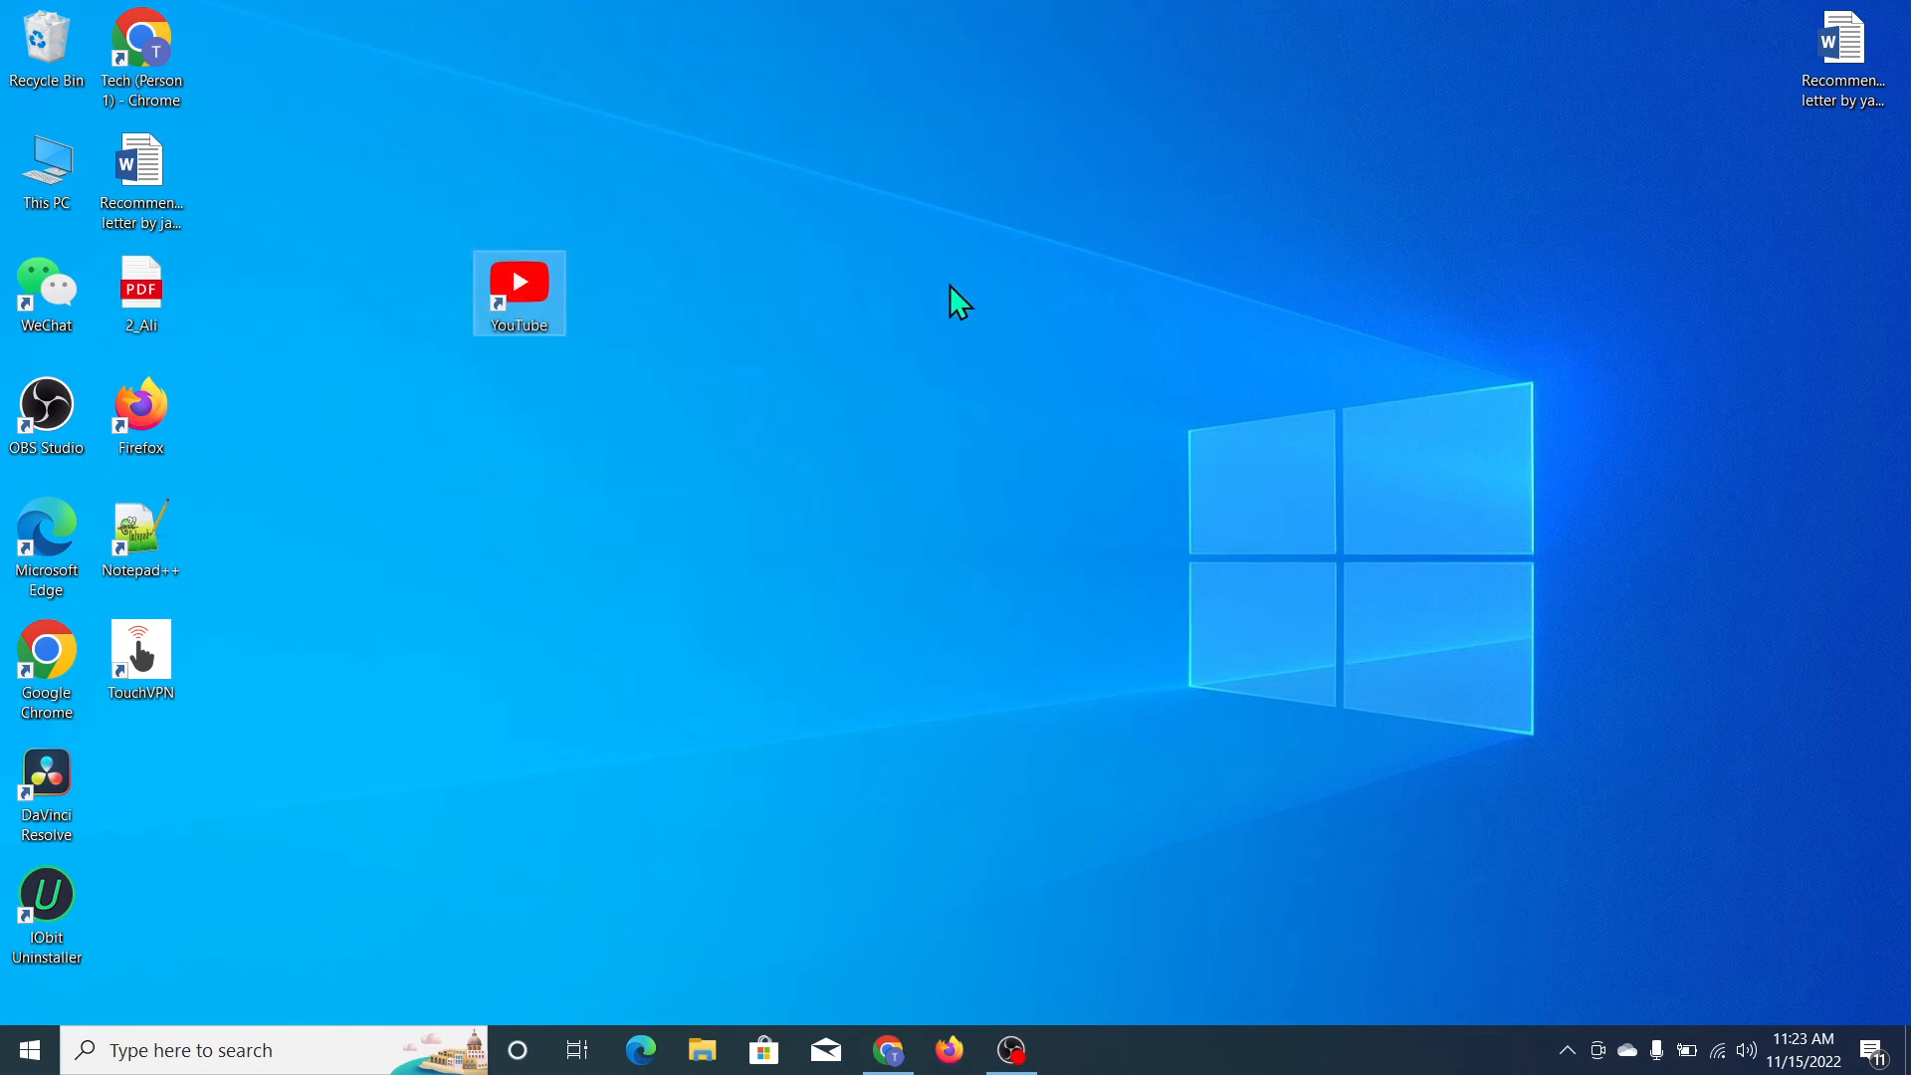
{"action": "double_click", "coordinate": [517, 281]}
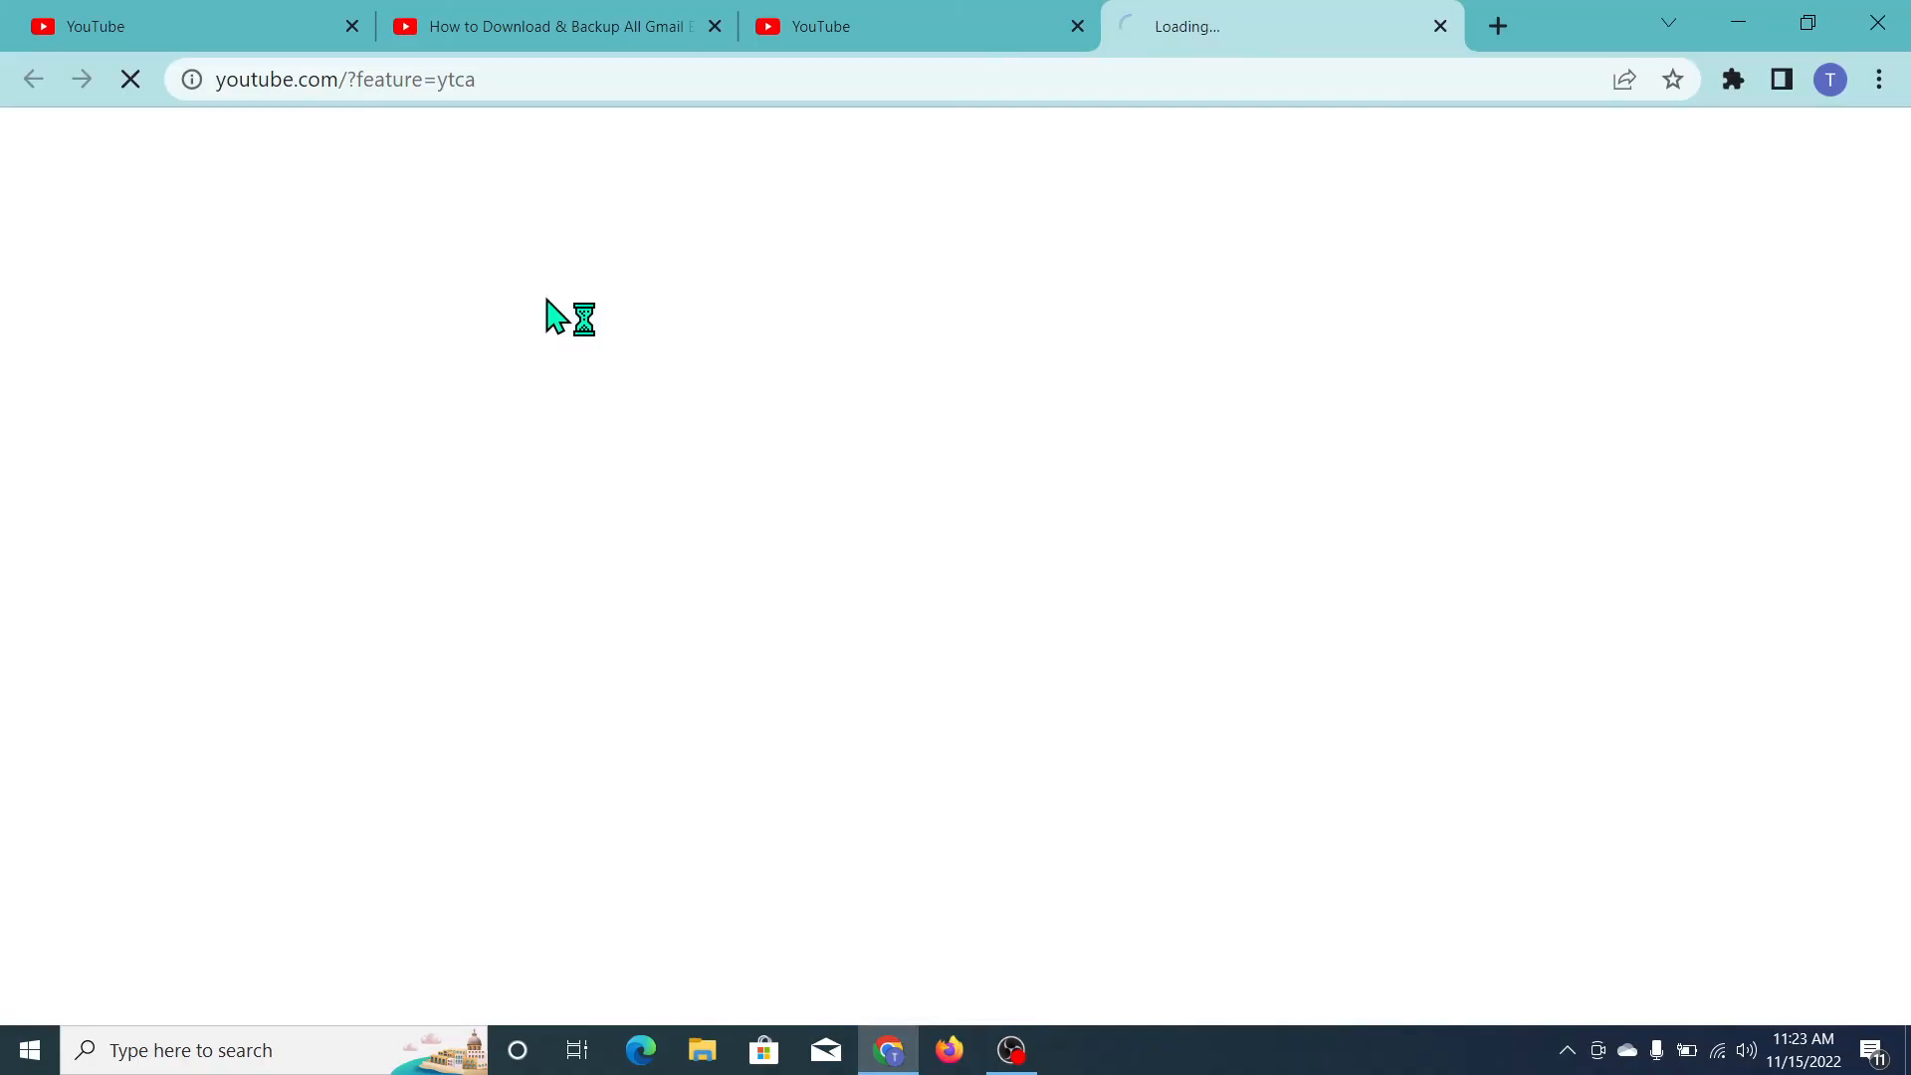